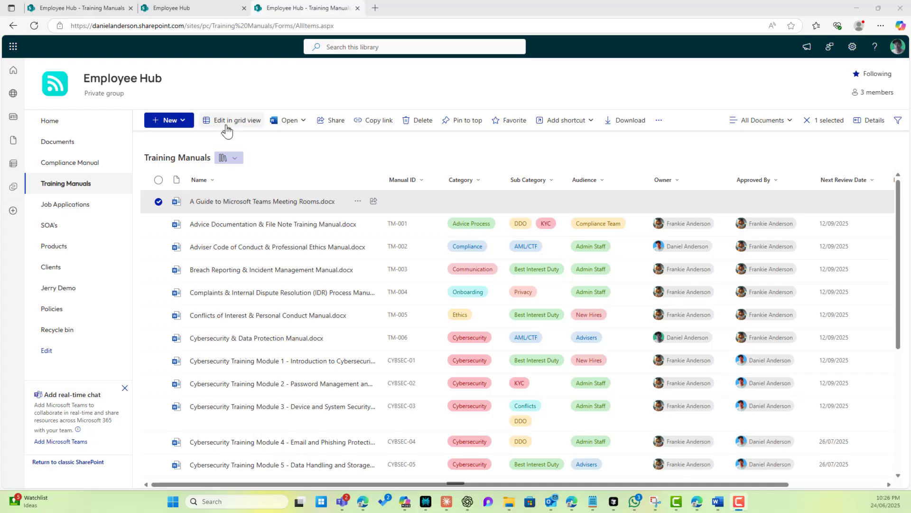
In grid view, tag the Teams Meeting Rooms guide Advice Process and set Frank as approver
click(235, 120)
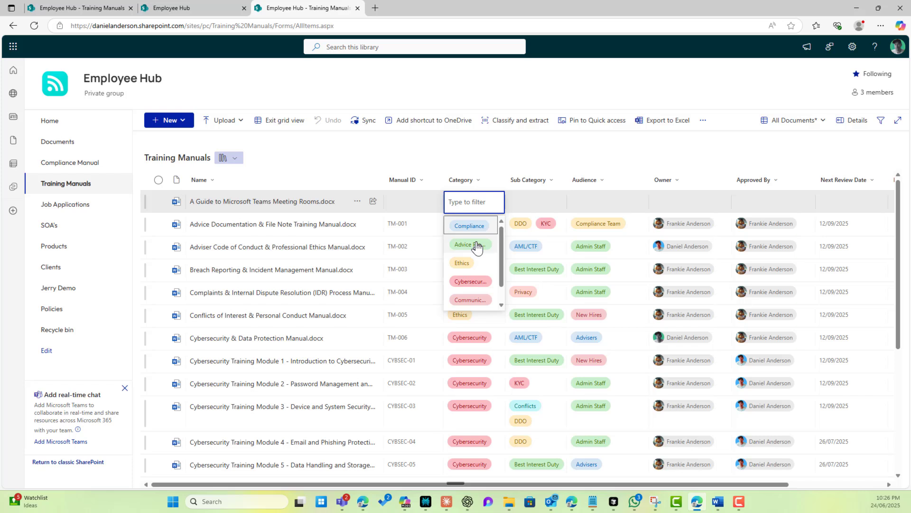
click(463, 244)
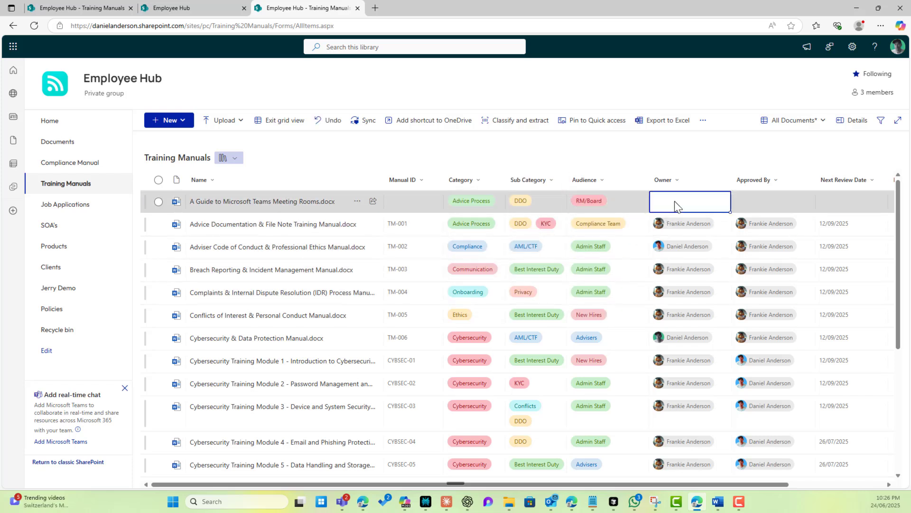
text(franki)
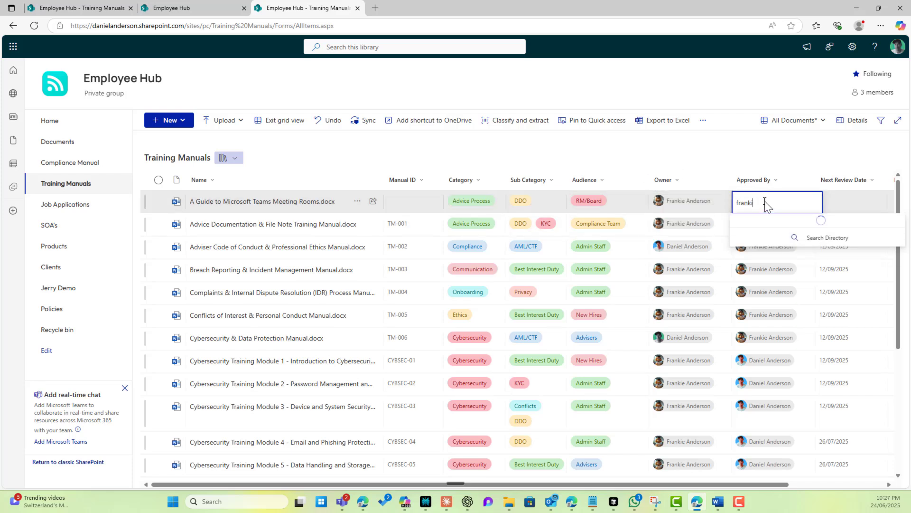
click(851, 202)
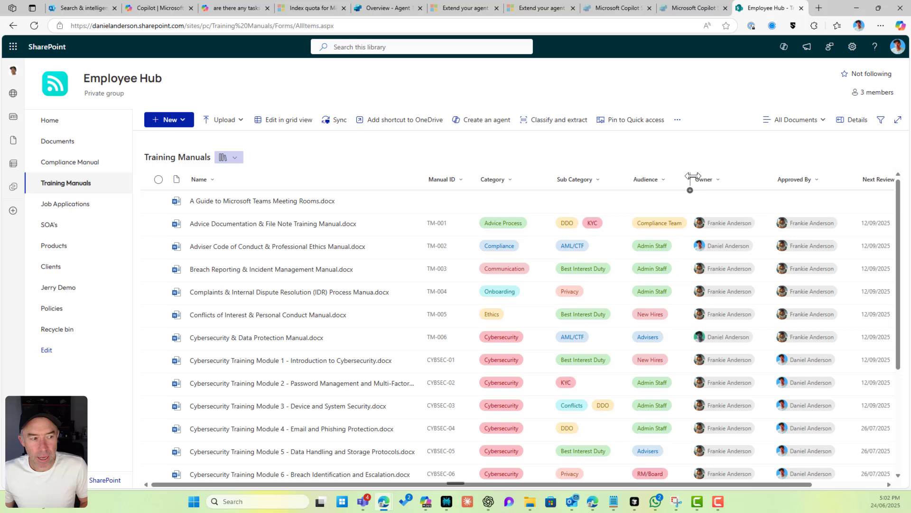
mouse_move(498, 179)
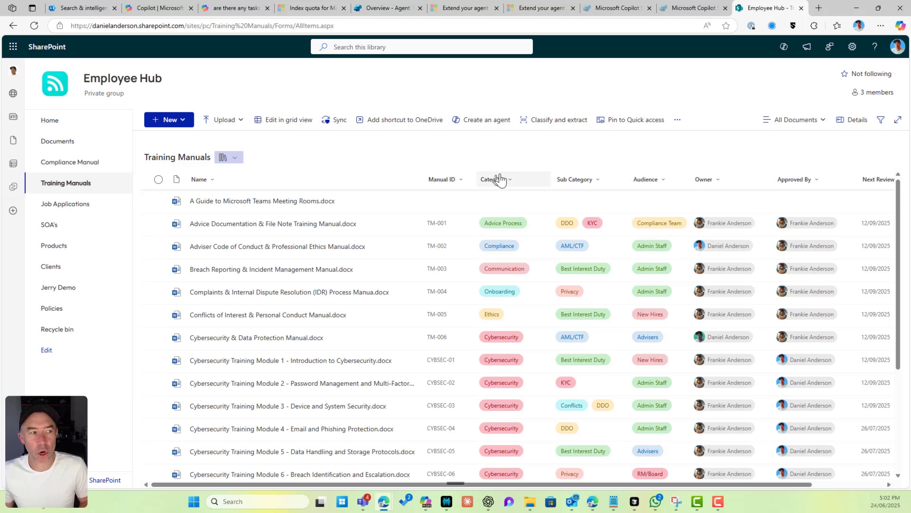
Open the Category column's settings from the Training Manuals library settings page
click(852, 46)
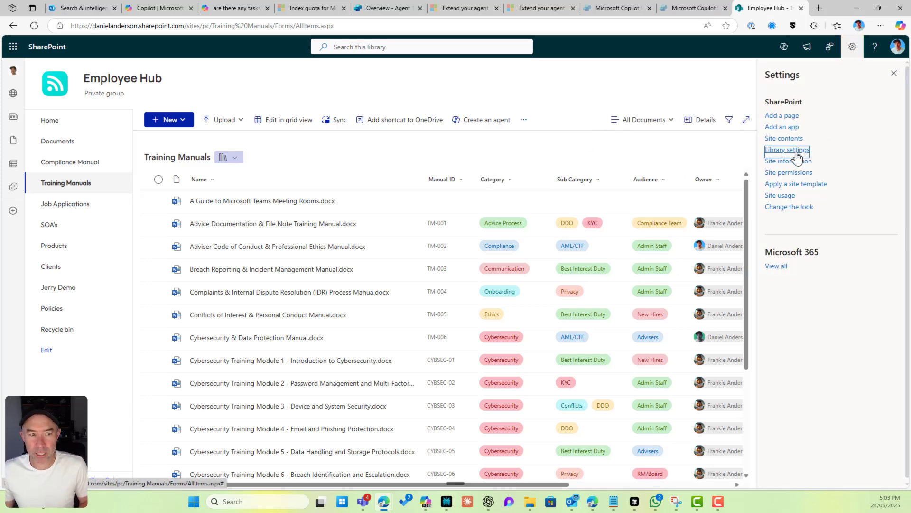
click(787, 150)
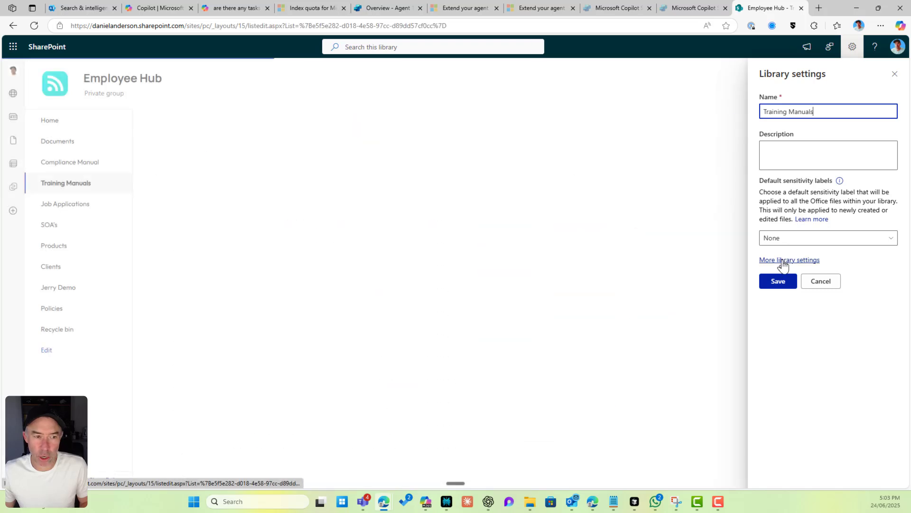
click(789, 260)
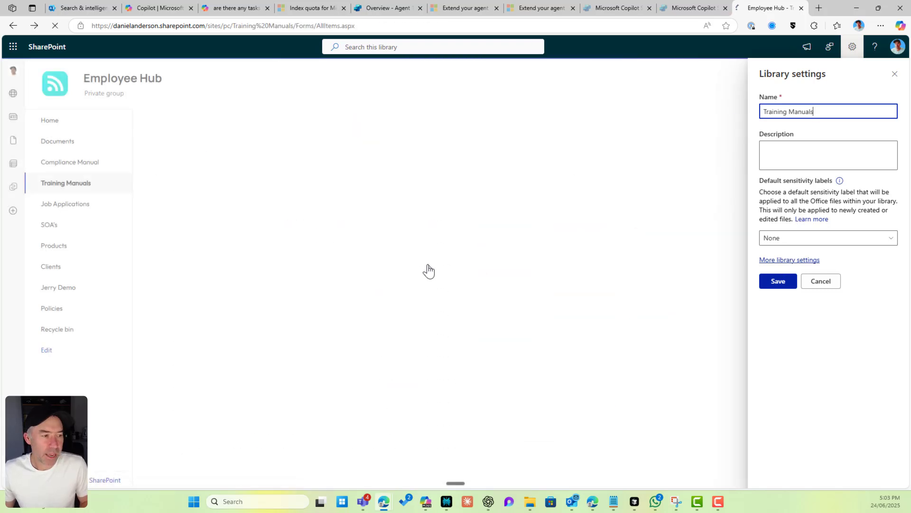
click(789, 260)
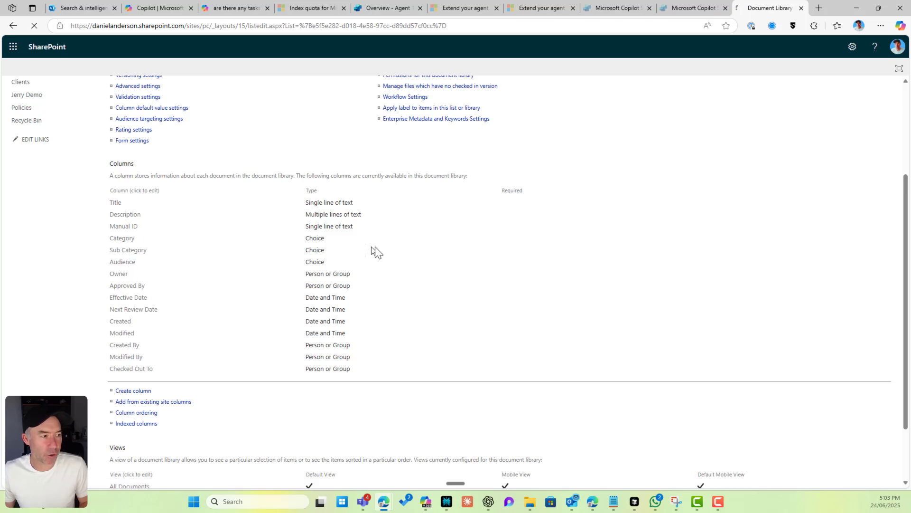
click(122, 238)
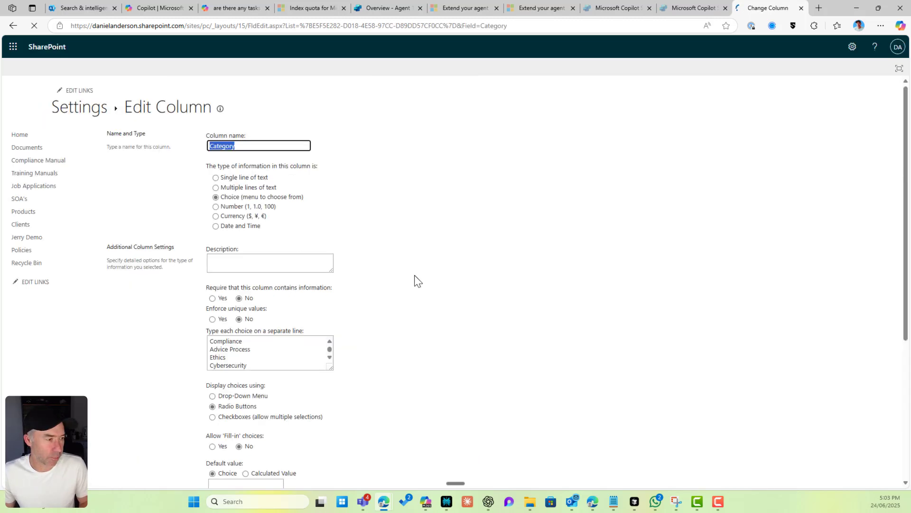
Enter Compliance as the Category column's default value and save
scroll(down, 3)
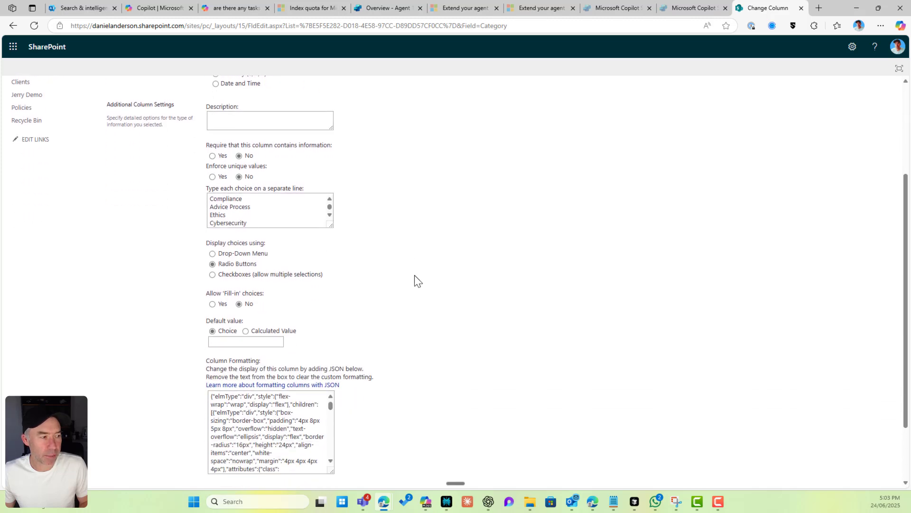
scroll(down, 3)
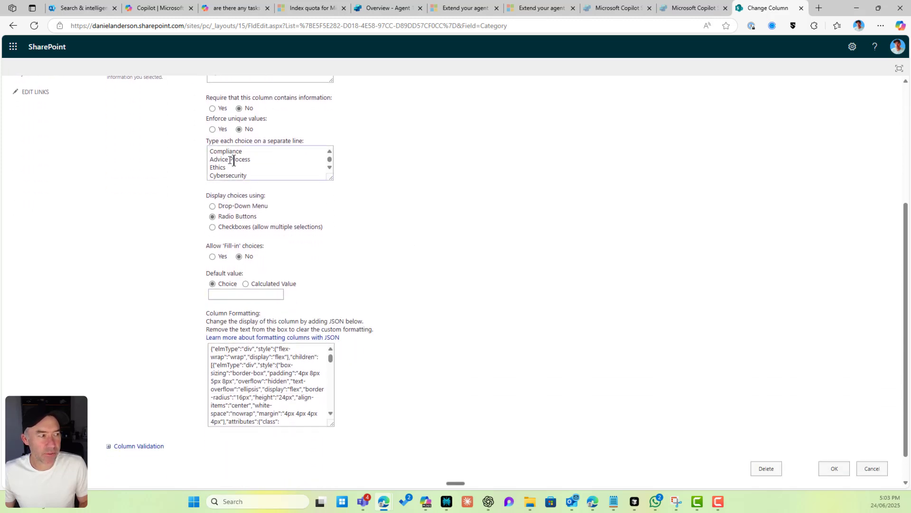
double_click(225, 151)
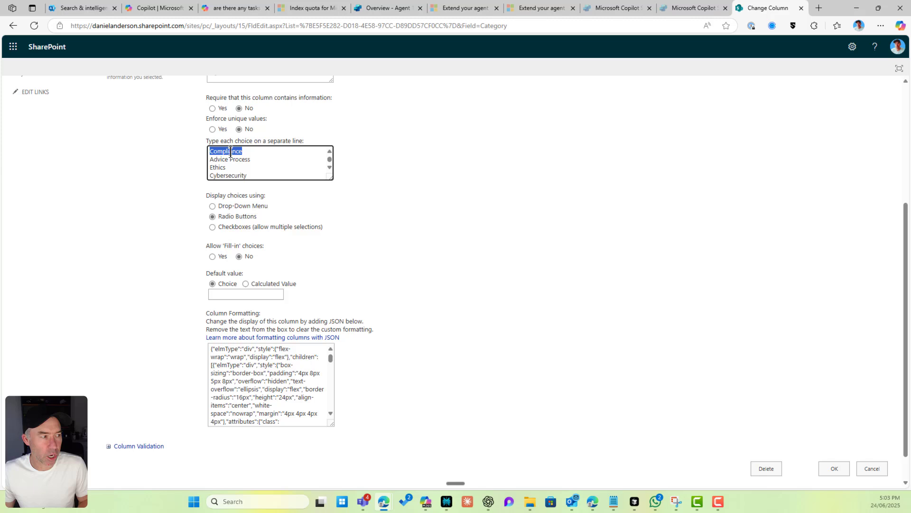
click(244, 294)
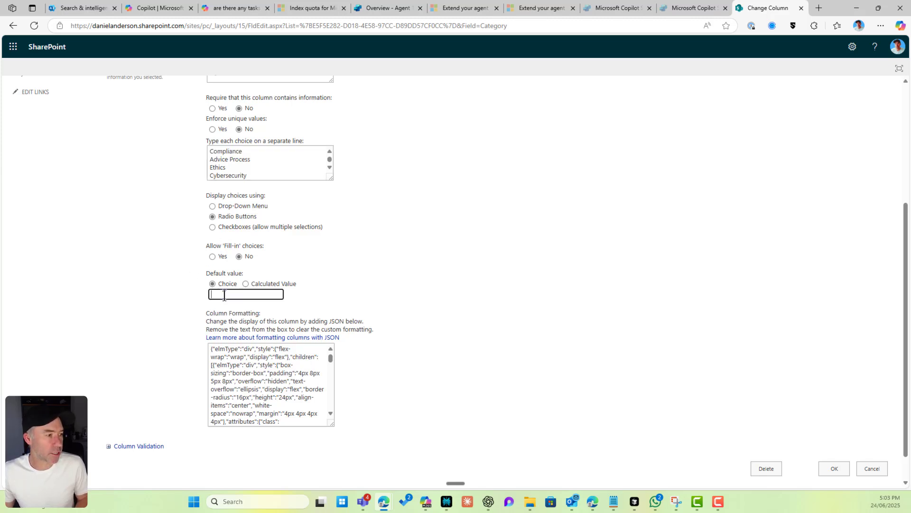
text(Compliance)
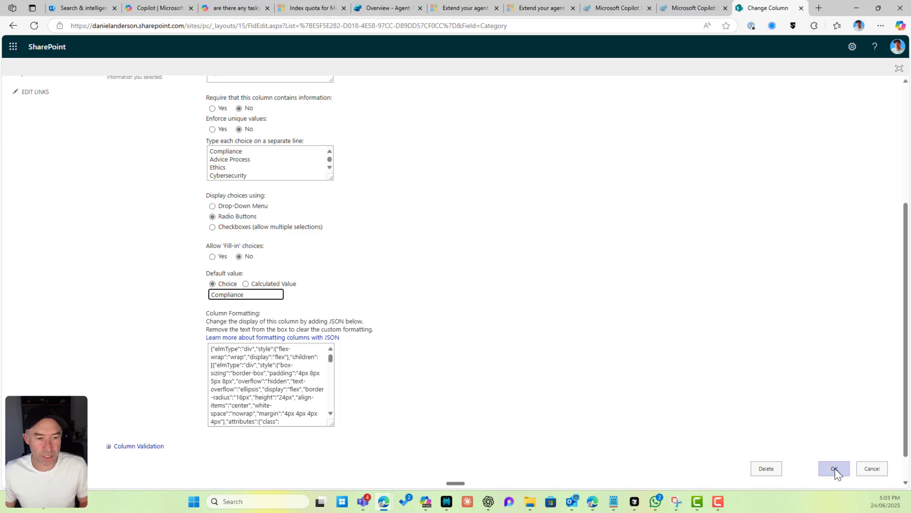
click(833, 469)
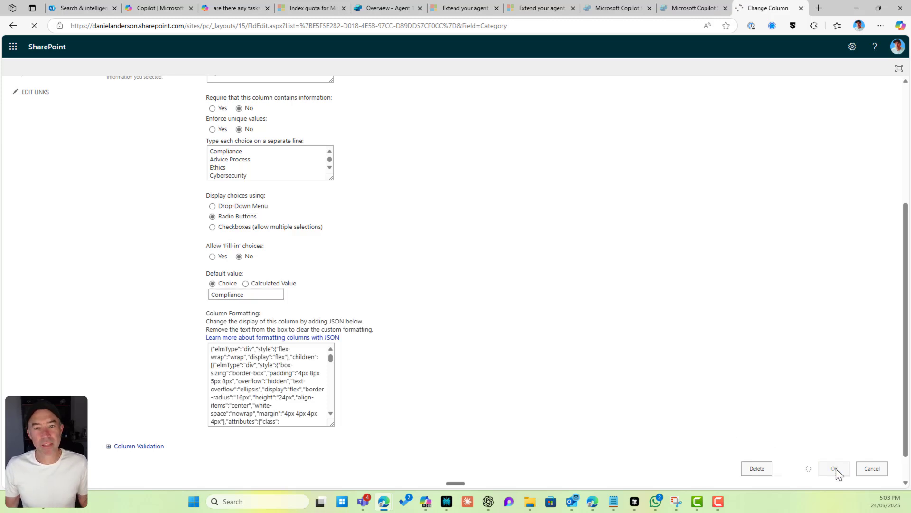
Return to the Training Manuals library after saving the Category column
click(834, 468)
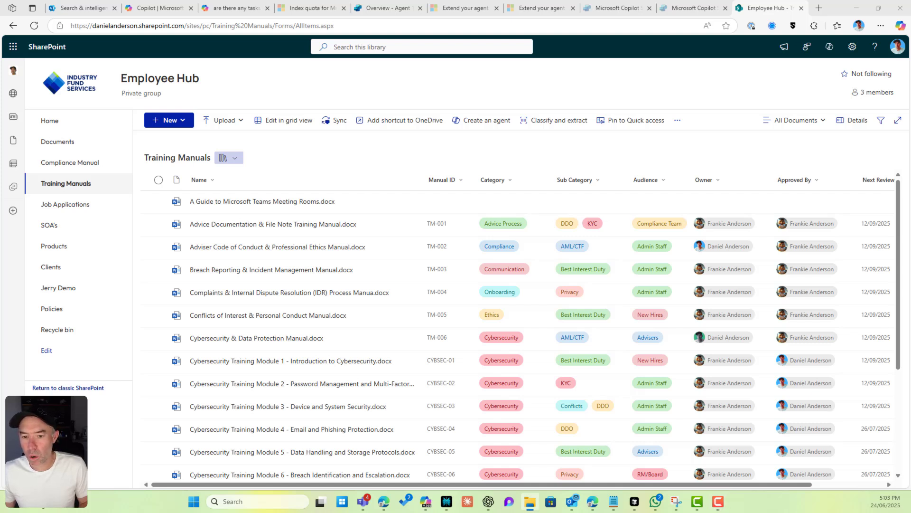
mouse_move(474, 240)
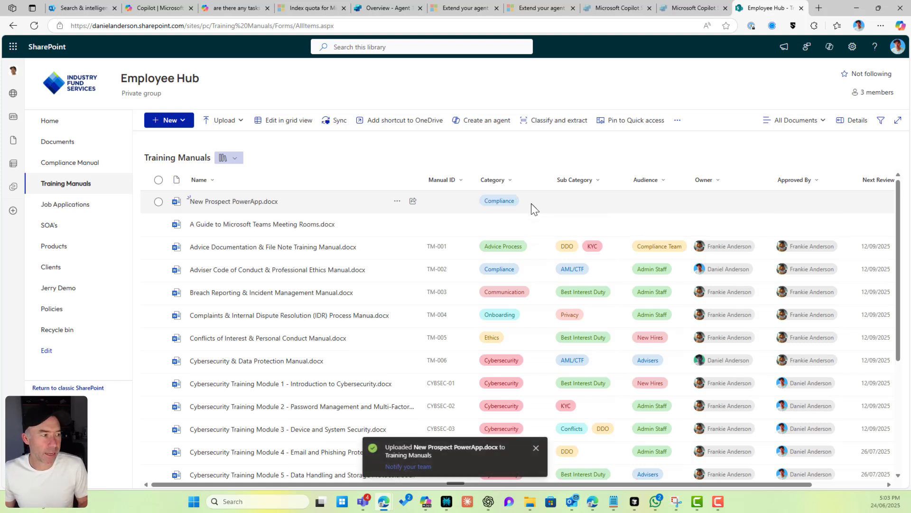
mouse_move(528, 210)
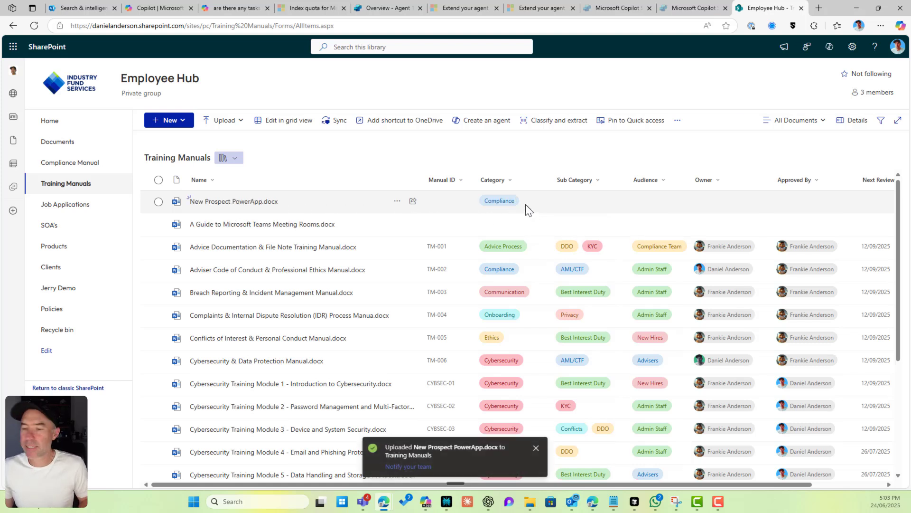
mouse_move(742, 205)
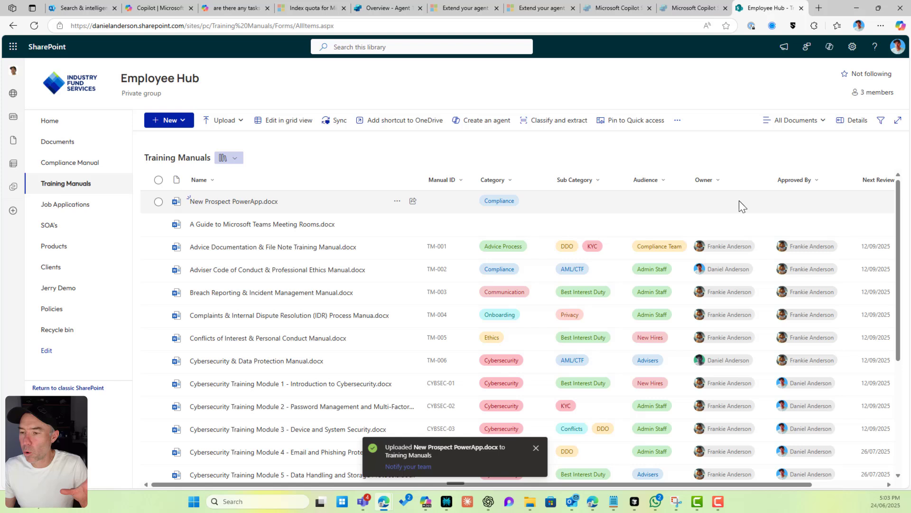
mouse_move(559, 210)
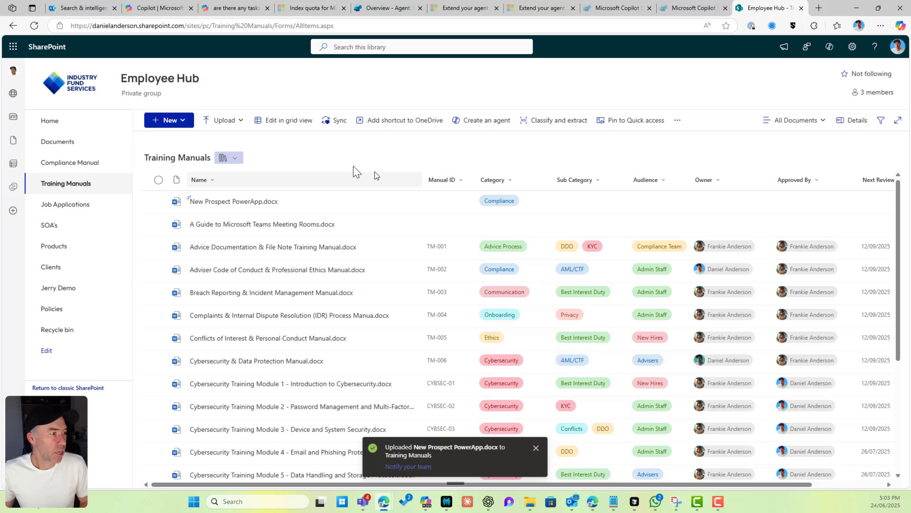
Create a new folder named Compliance Training with a purple colour
click(168, 120)
text(Compliance Training)
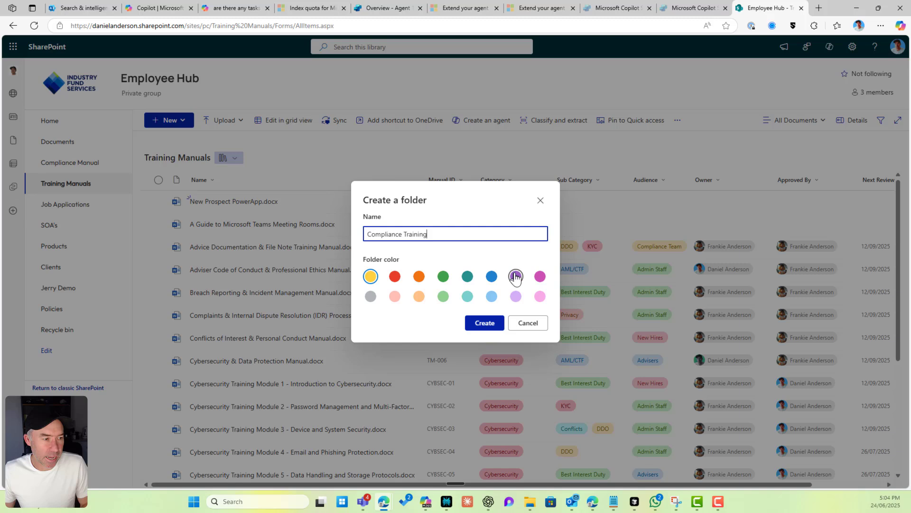
click(483, 323)
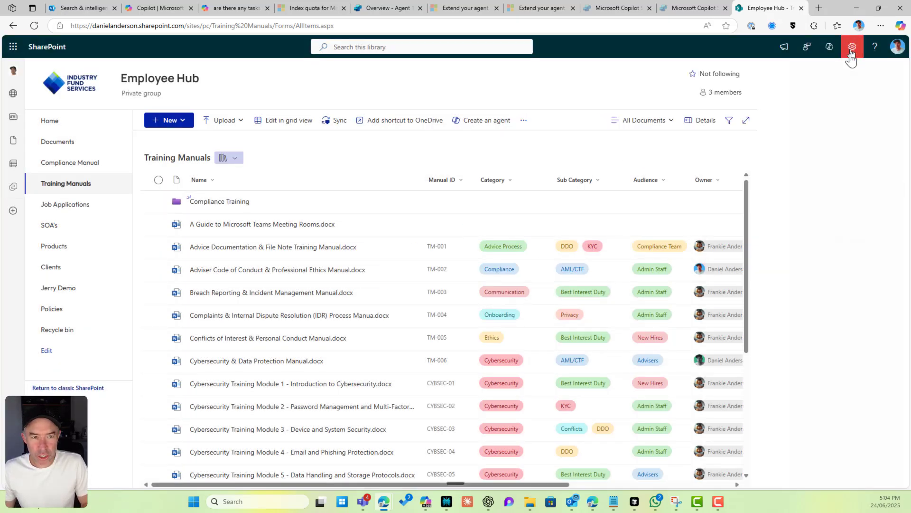
Change the Category column's default value from Compliance to Advice Process and save
click(852, 47)
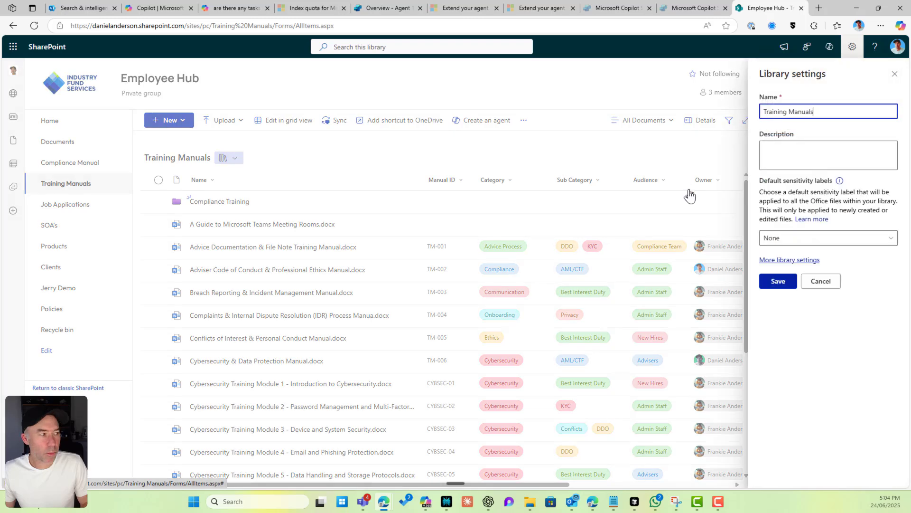
click(788, 260)
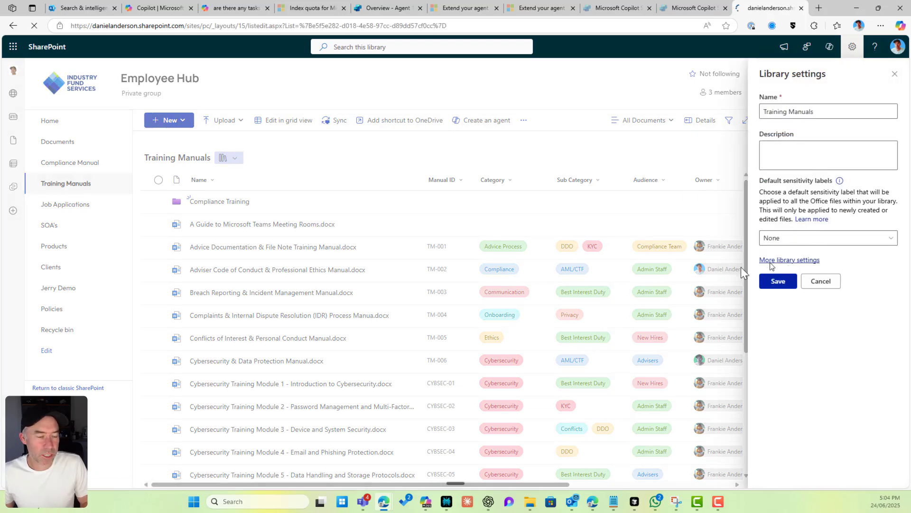
click(789, 260)
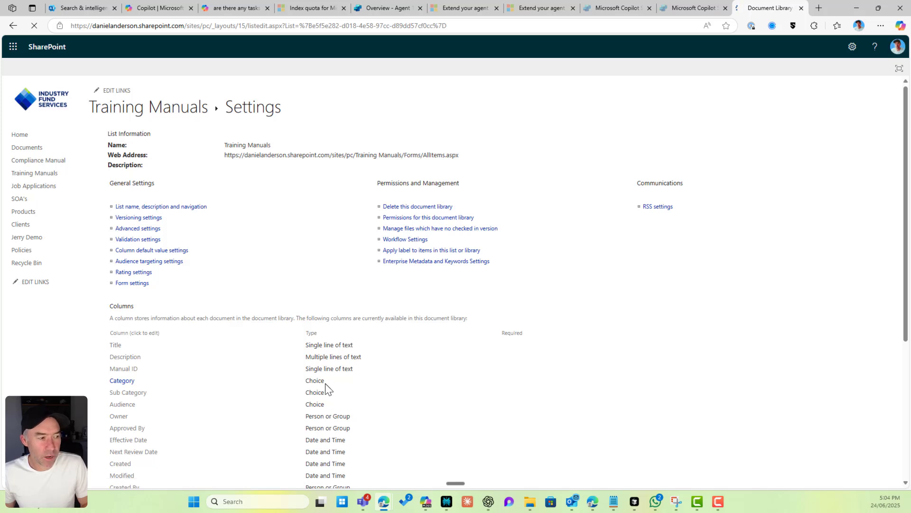
click(122, 380)
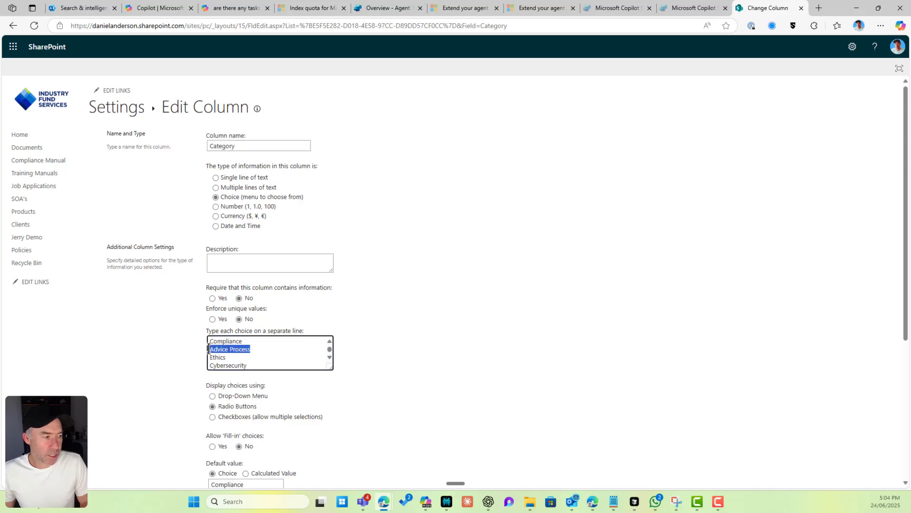
scroll(down, 3)
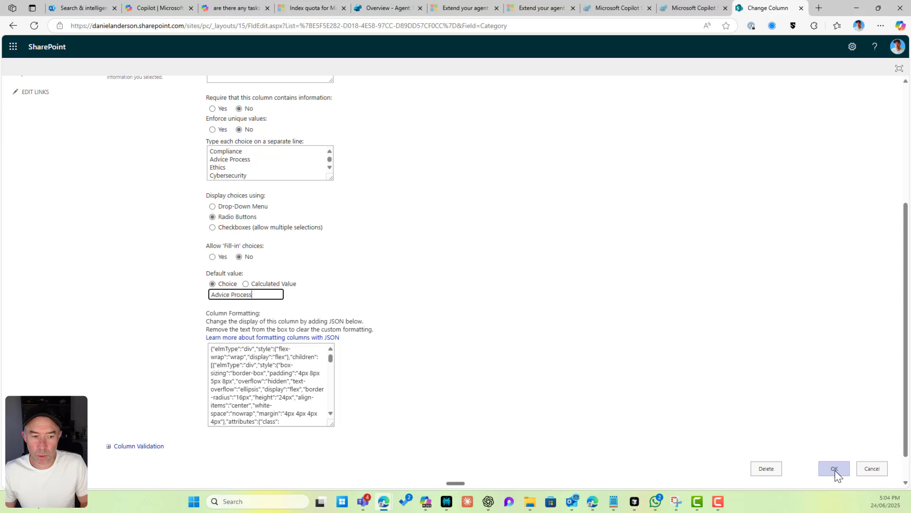
click(833, 468)
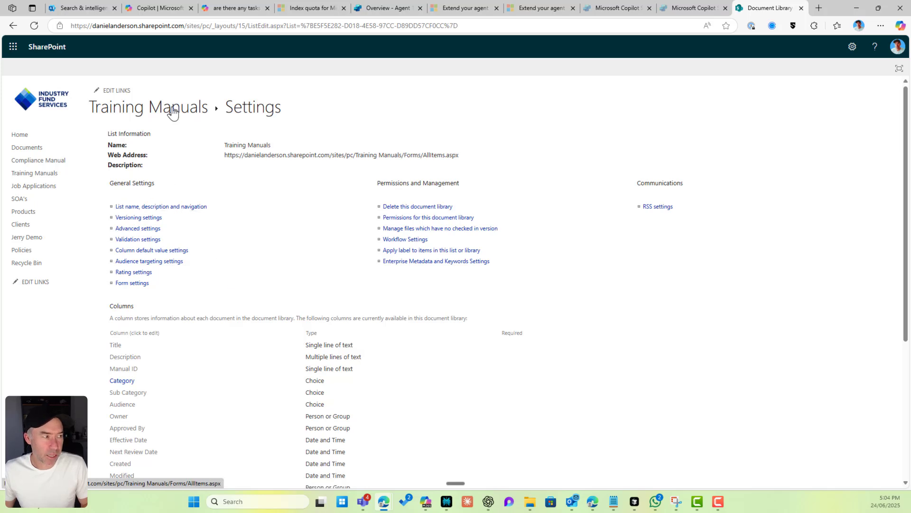
Select the Compliance Training folder and open the library's column default value settings
click(147, 107)
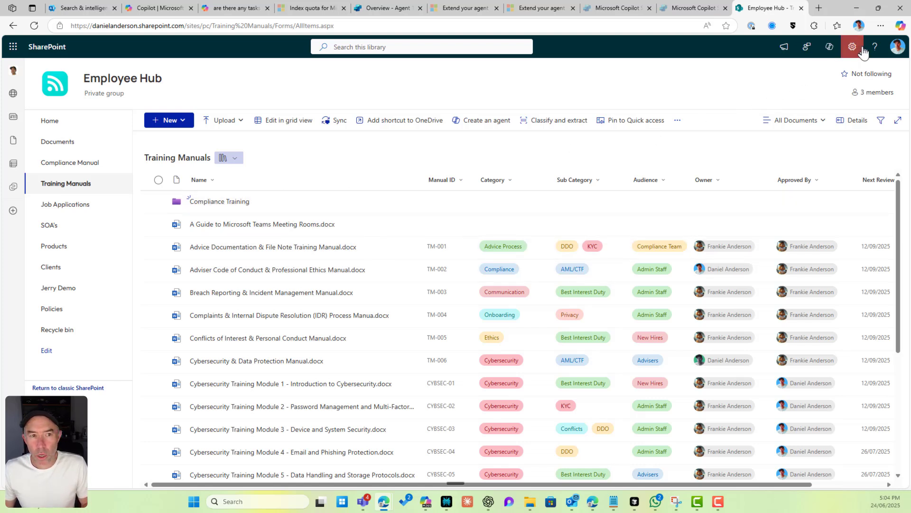
click(158, 201)
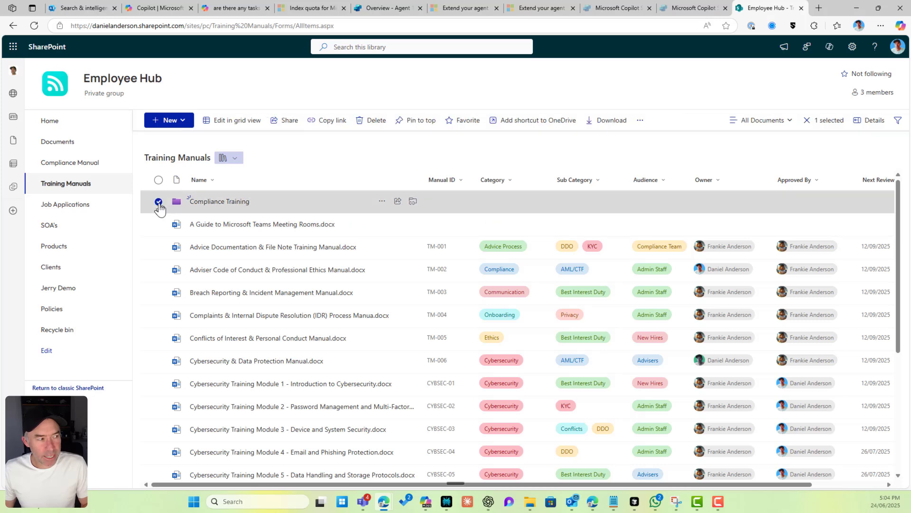
click(851, 47)
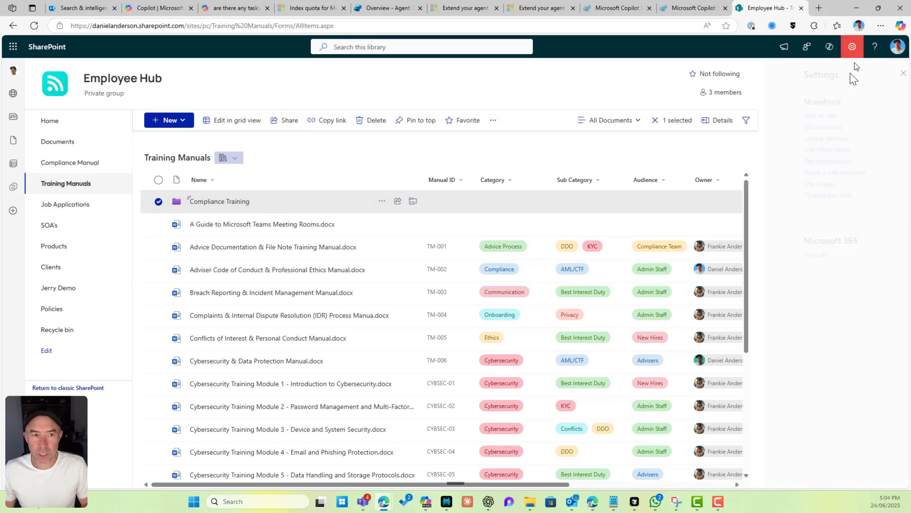
click(826, 139)
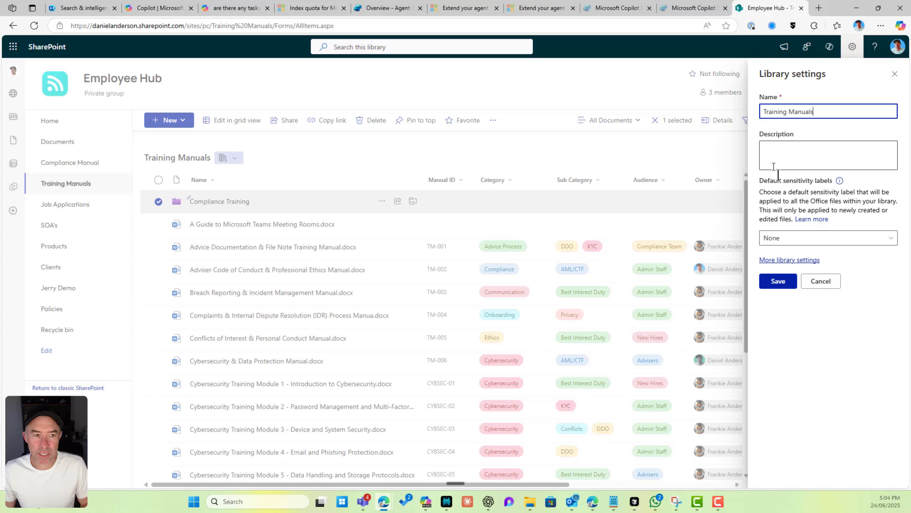
click(789, 260)
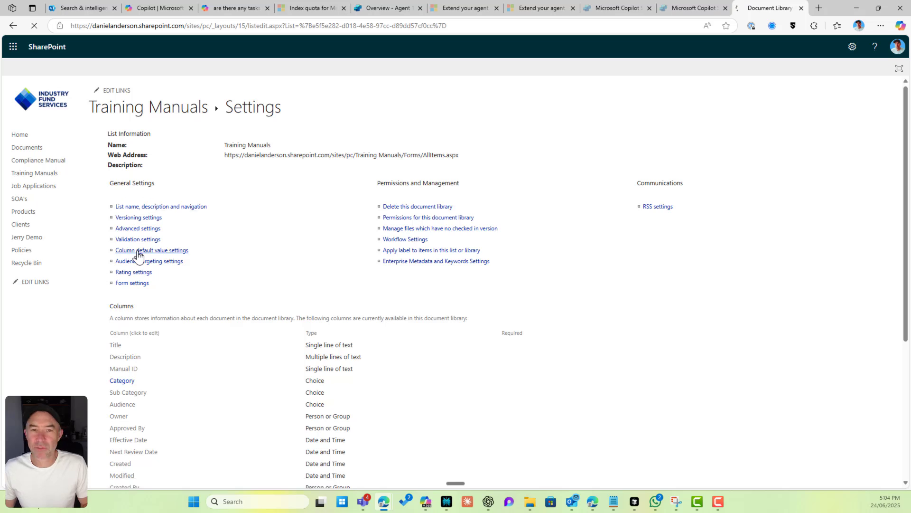
click(151, 250)
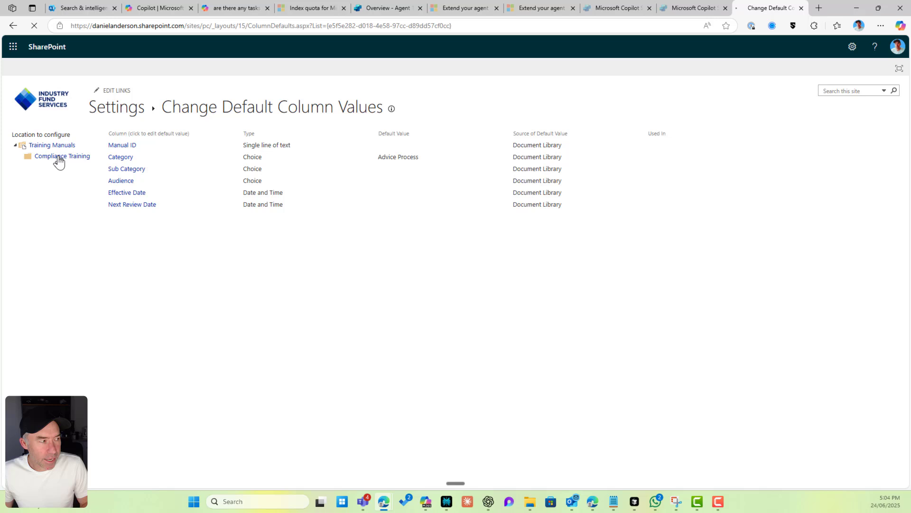
Set Compliance as the Compliance Training folder's default Category value
click(62, 156)
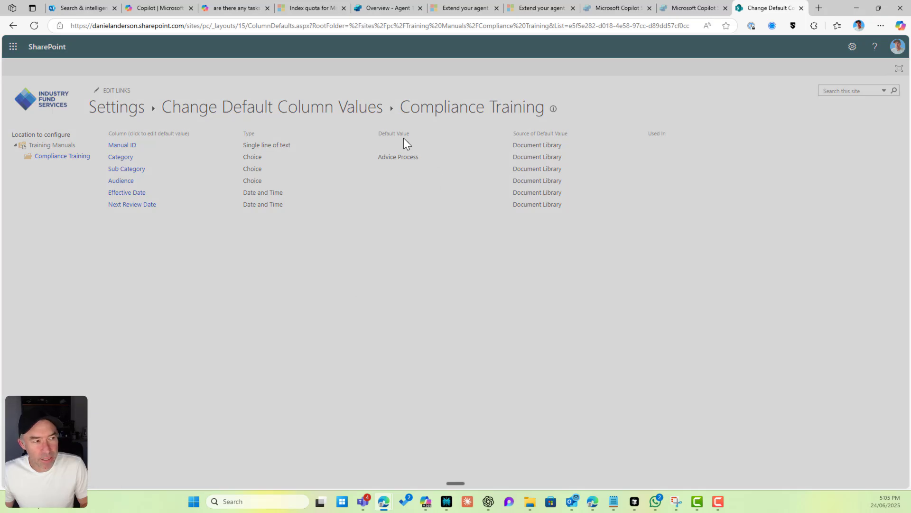
click(120, 156)
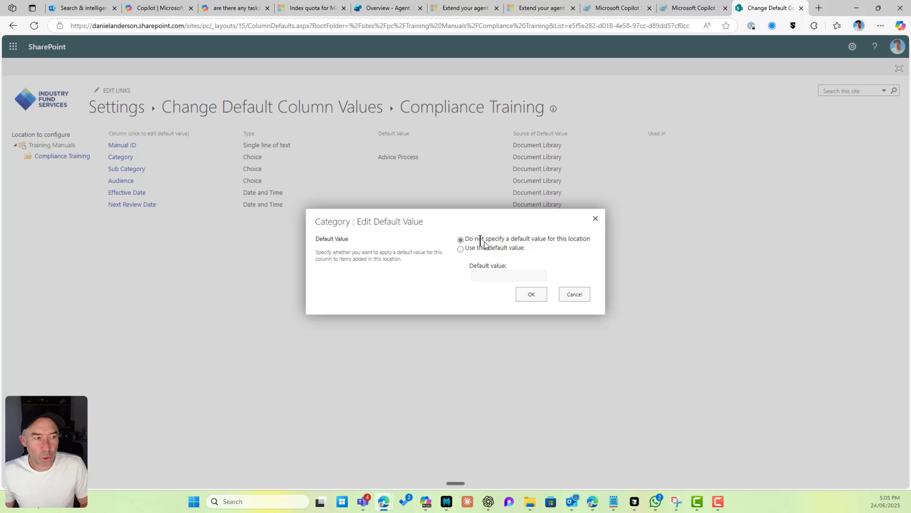
click(461, 248)
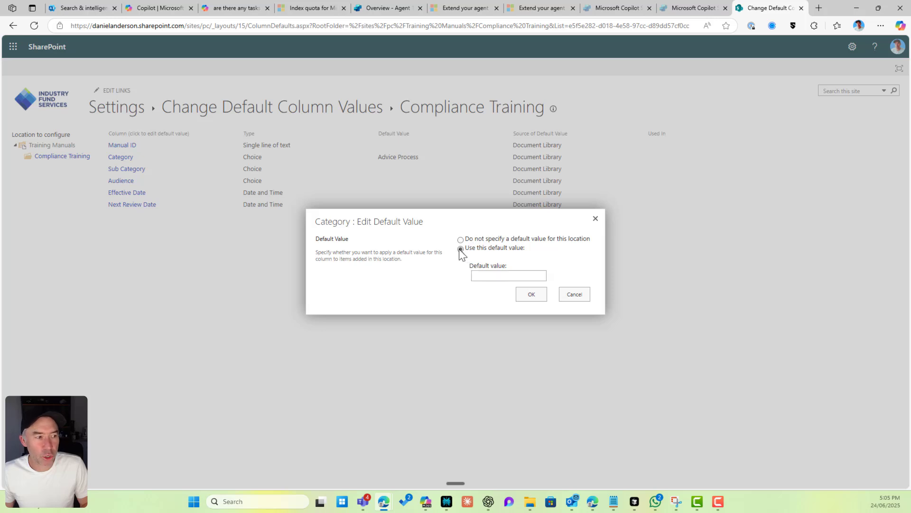
click(507, 275)
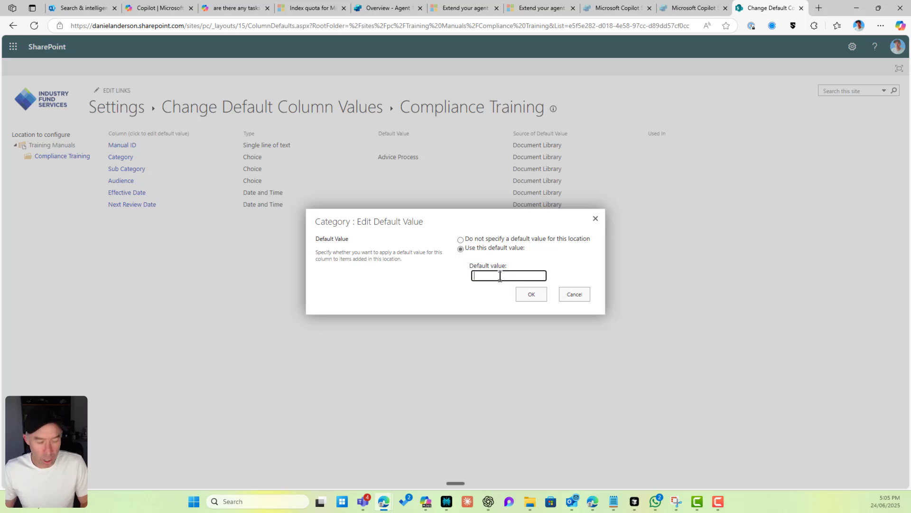
text(Compliance)
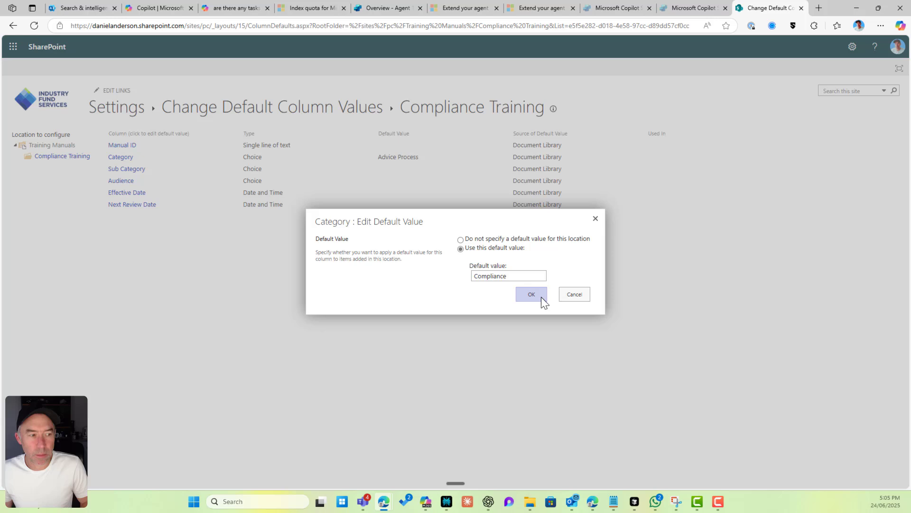
click(530, 295)
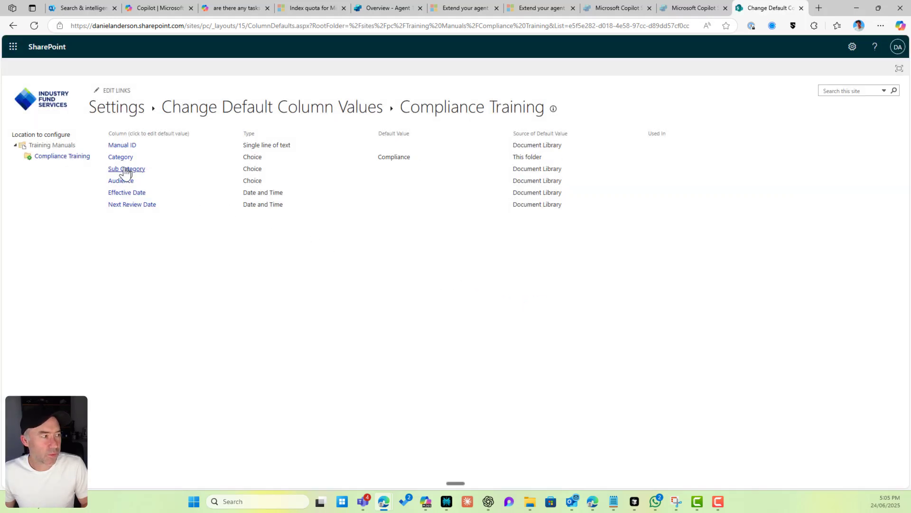
click(52, 145)
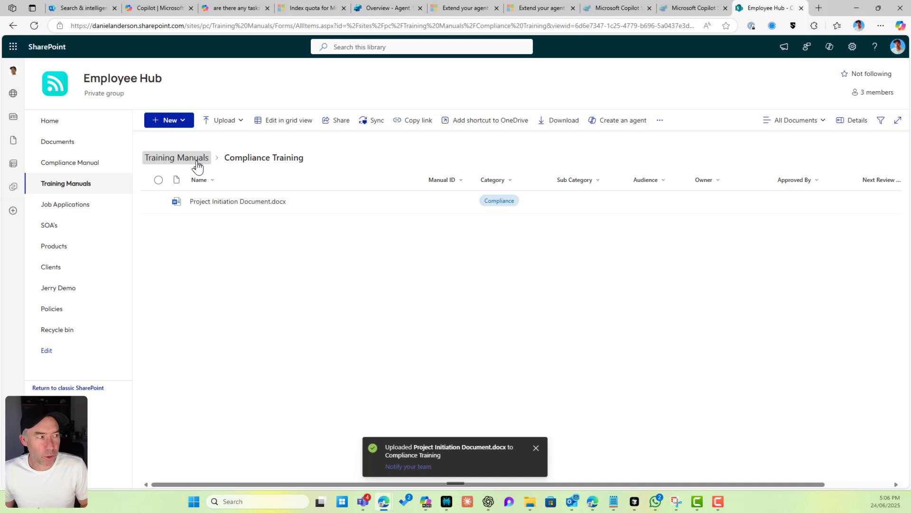
Open the All Documents view's edit page from the library settings
click(176, 158)
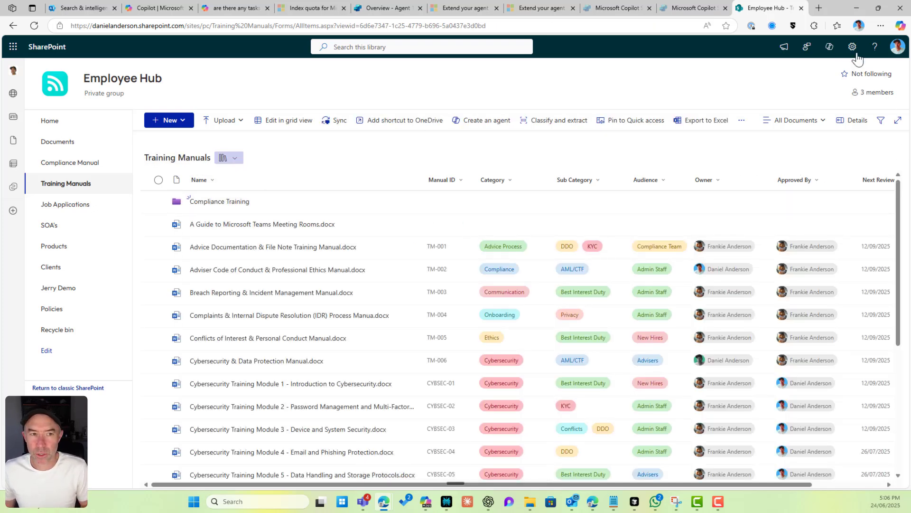
click(852, 46)
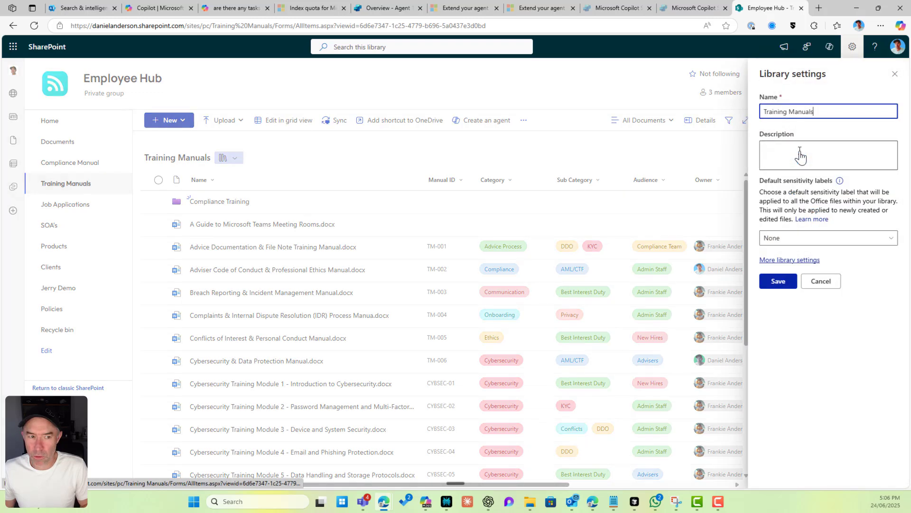
click(790, 259)
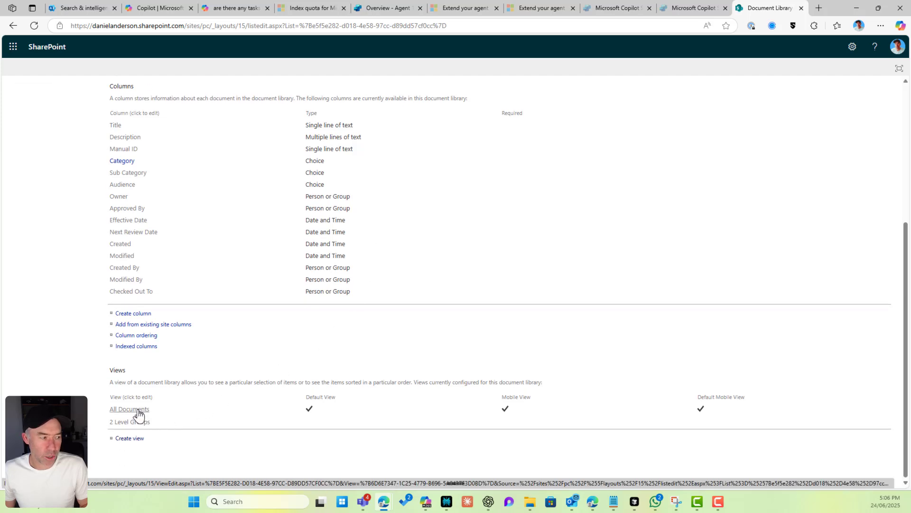
click(130, 408)
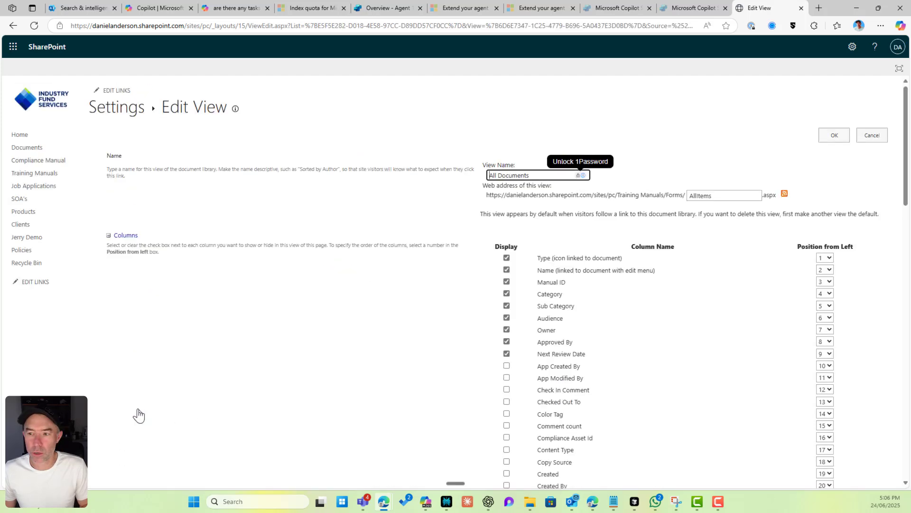
Set the view's Folders option to show all items without folders
scroll(down, 3)
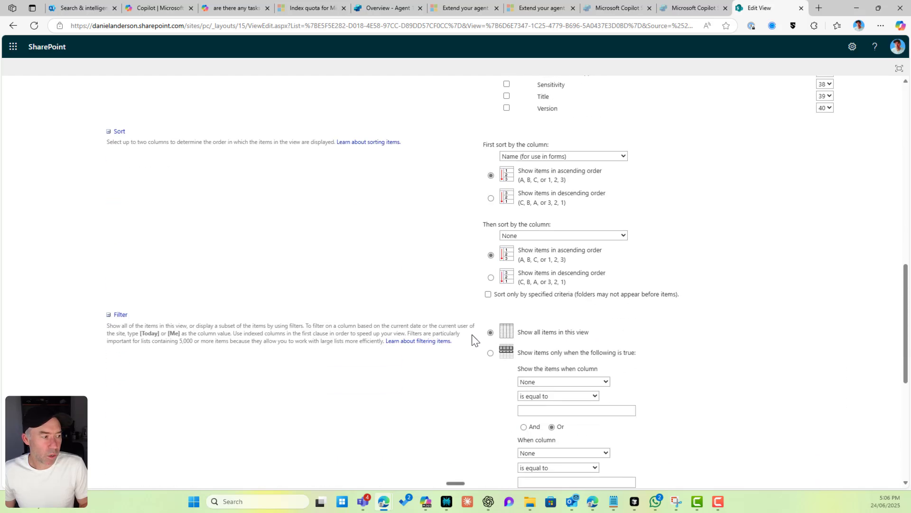
scroll(down, 3)
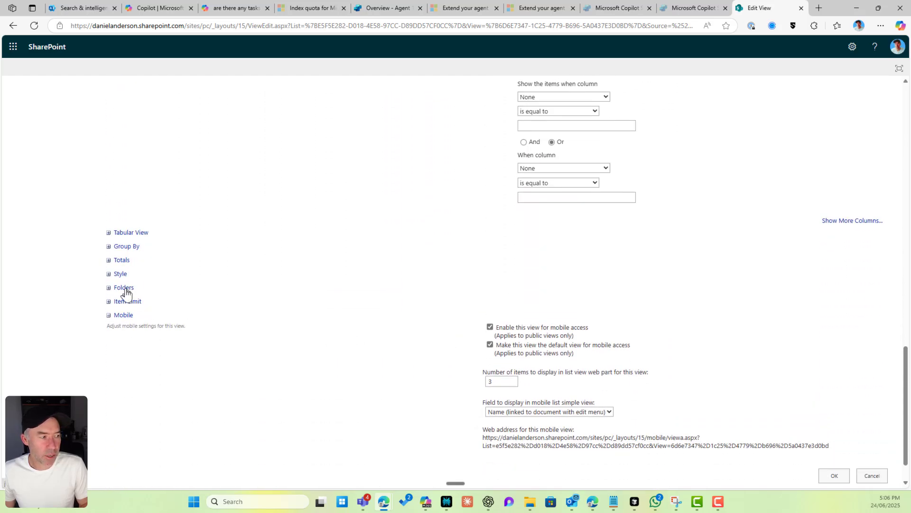
click(124, 288)
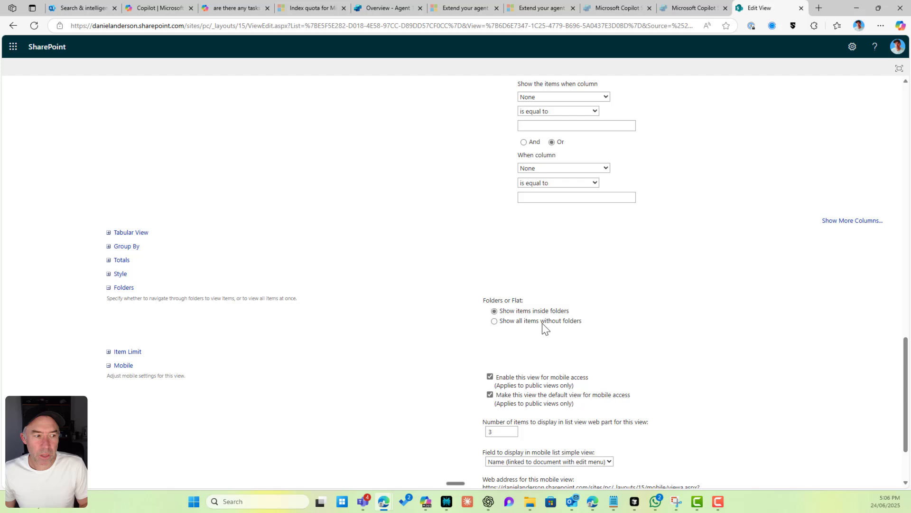
click(494, 320)
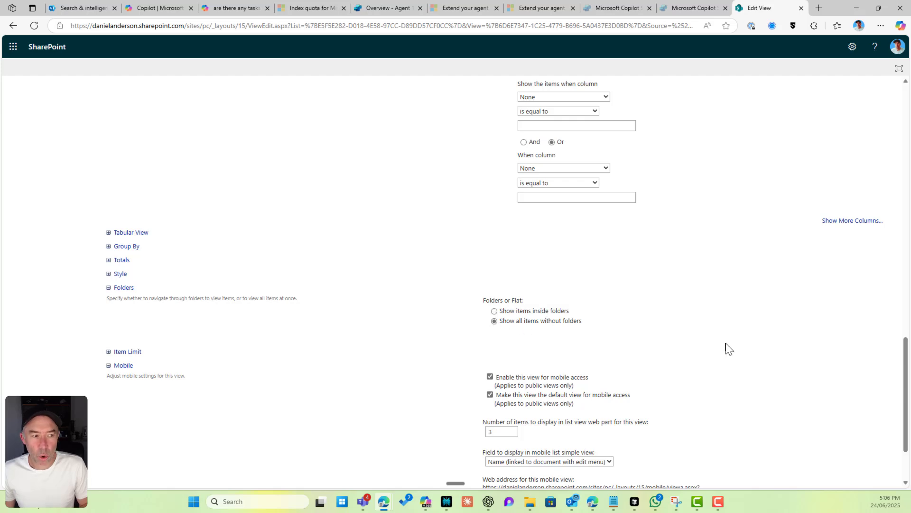
mouse_move(745, 335)
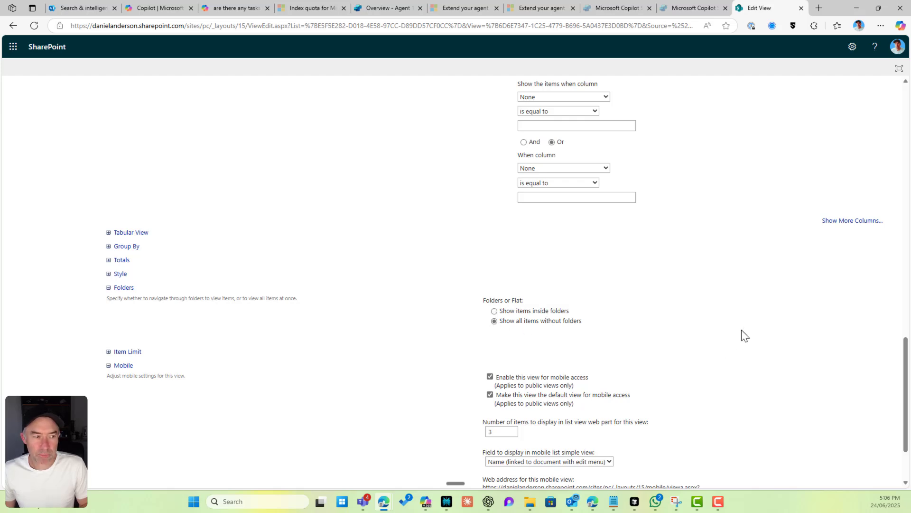
scroll(up, 3)
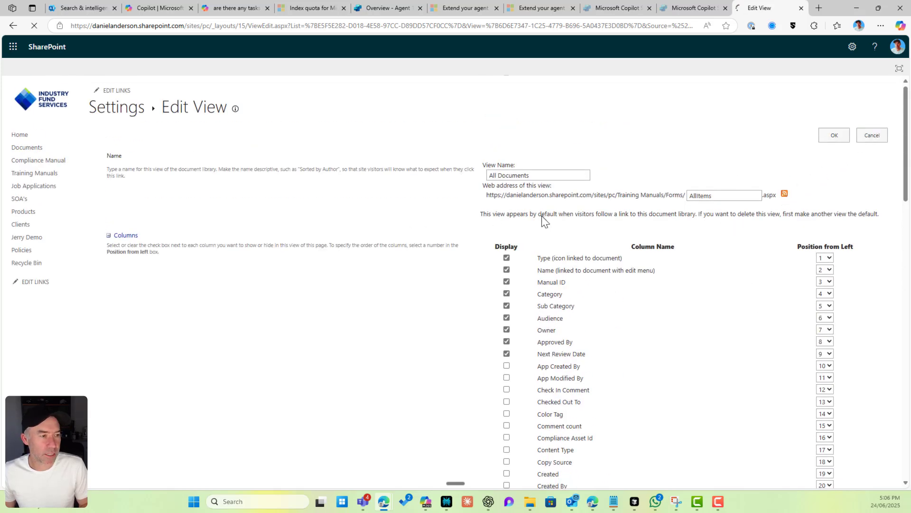
Save the view, then create a No Folders view and open its full settings
click(871, 135)
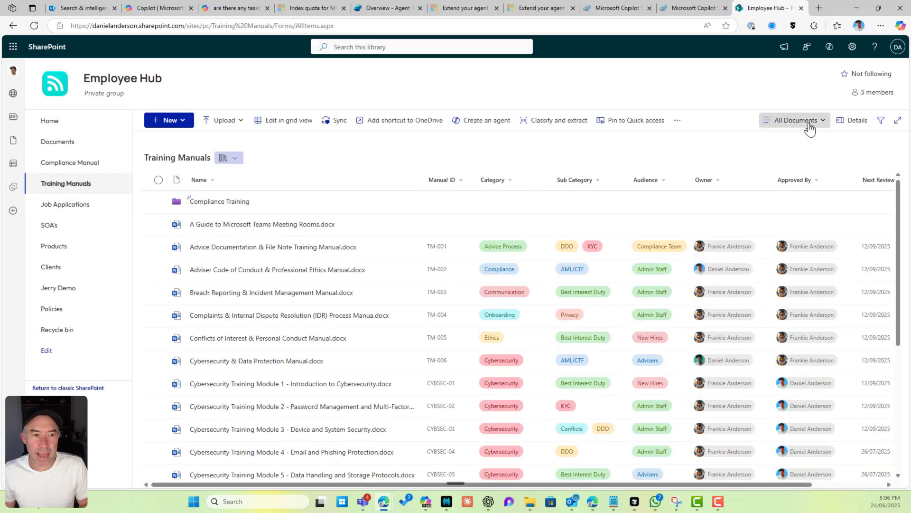
click(795, 120)
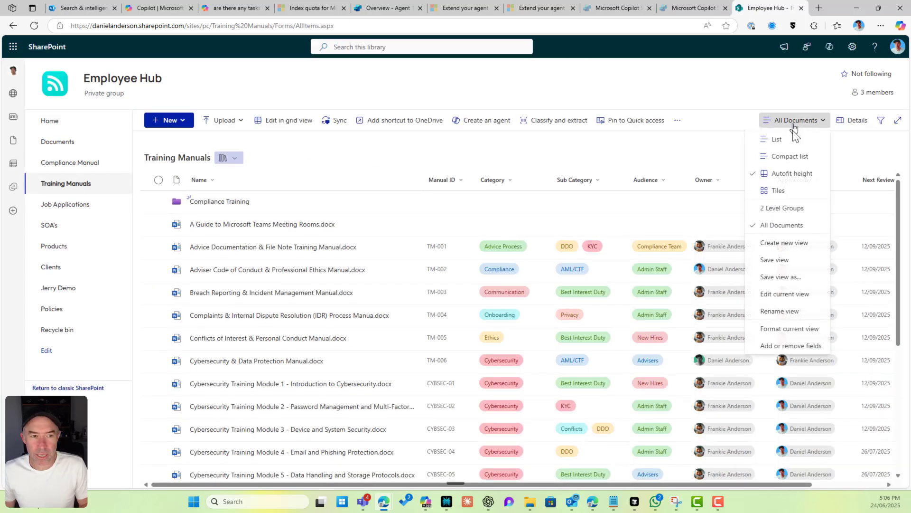
click(785, 243)
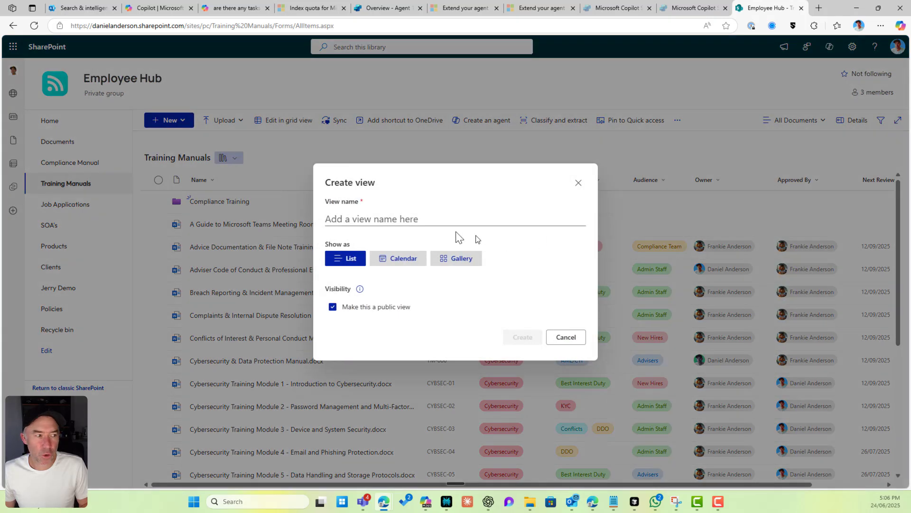
text(No F)
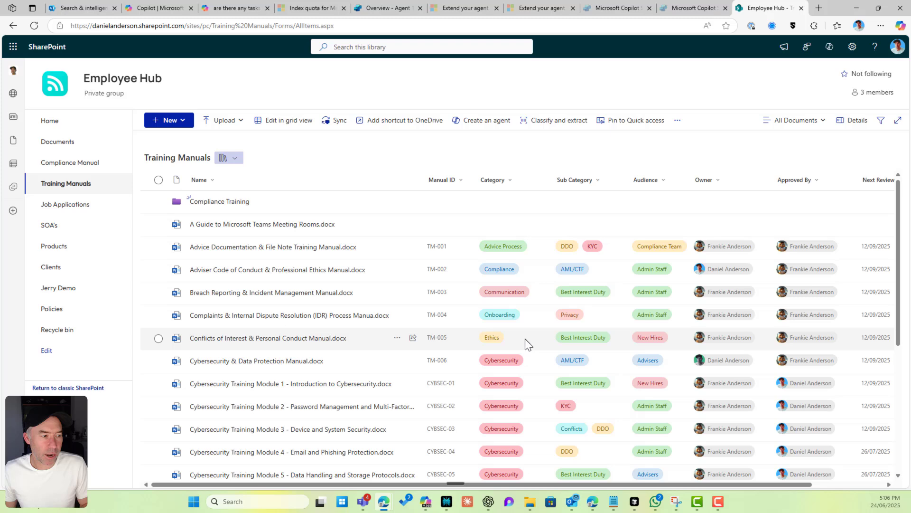
click(799, 120)
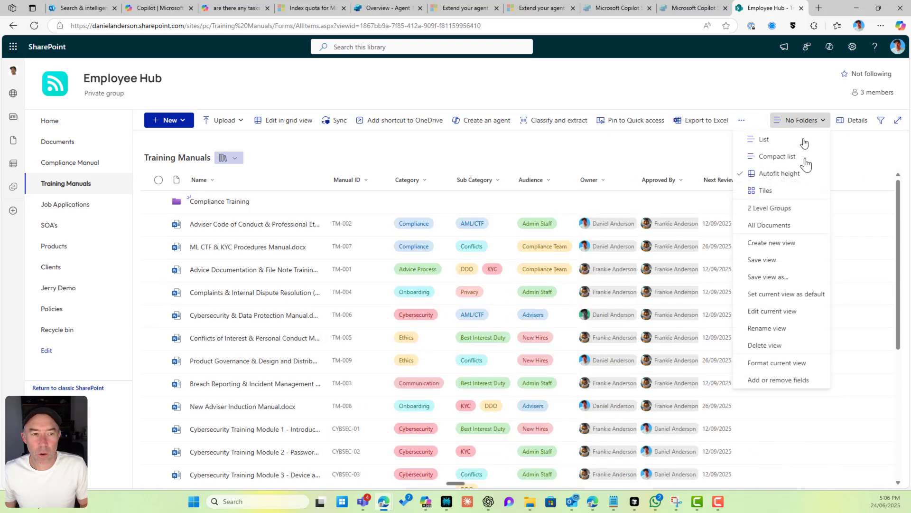
click(772, 311)
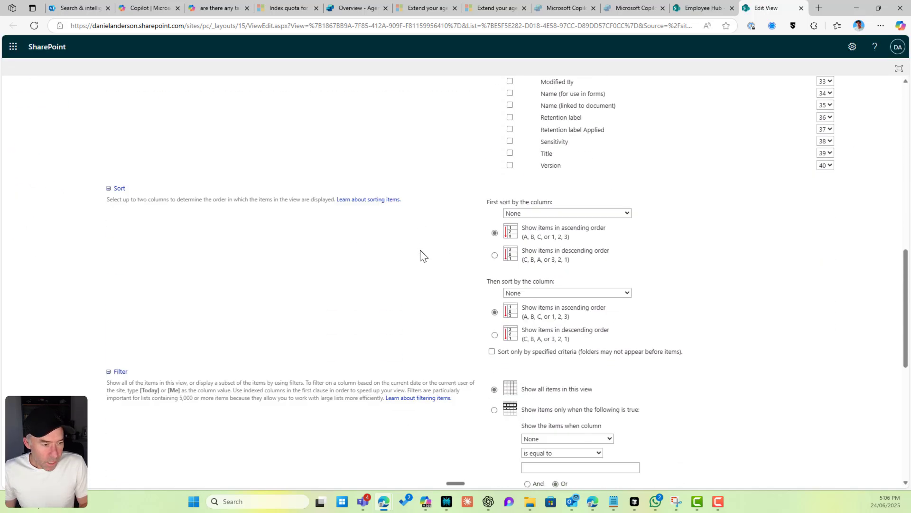
scroll(down, 3)
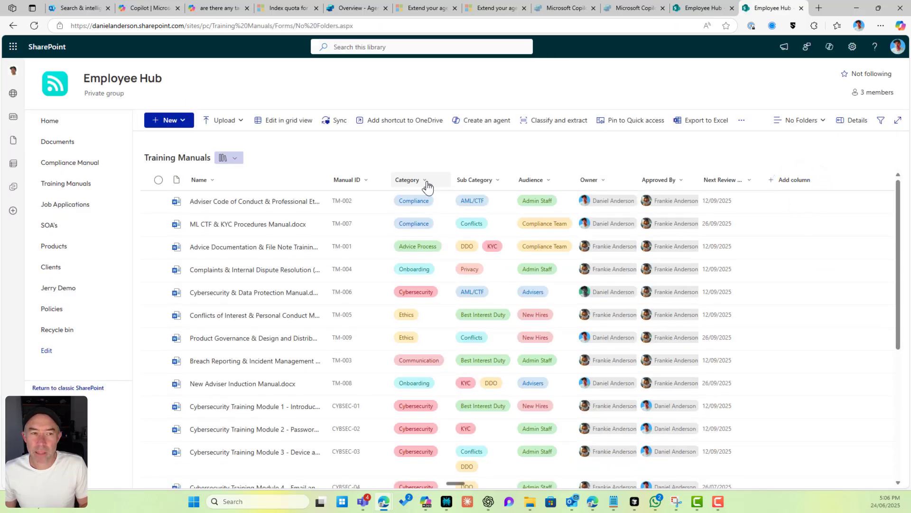
Filter No Folders to Category Compliance and check the New Prospect PowerApp and Project Initiation files
click(424, 179)
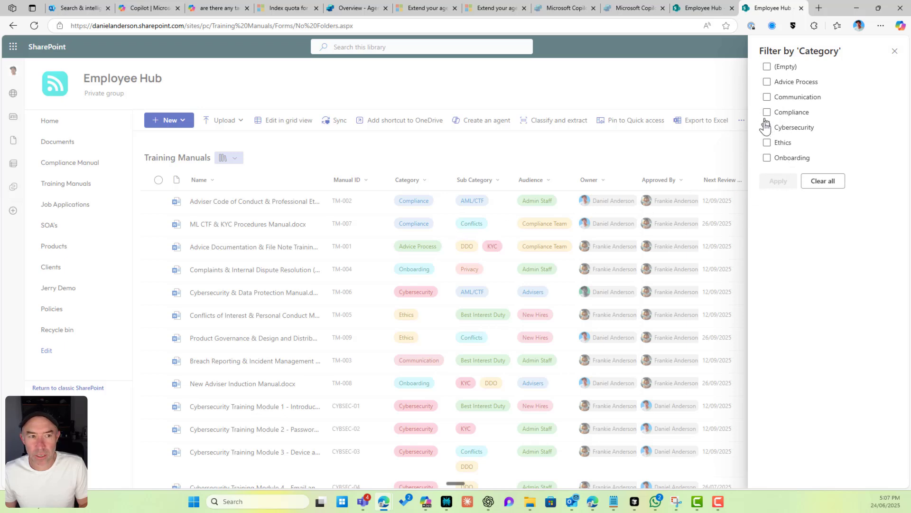
click(767, 111)
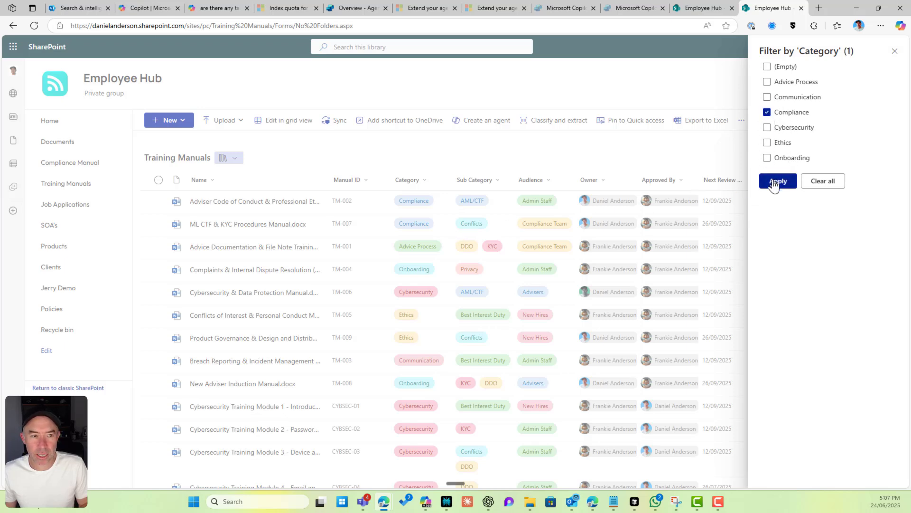
click(777, 181)
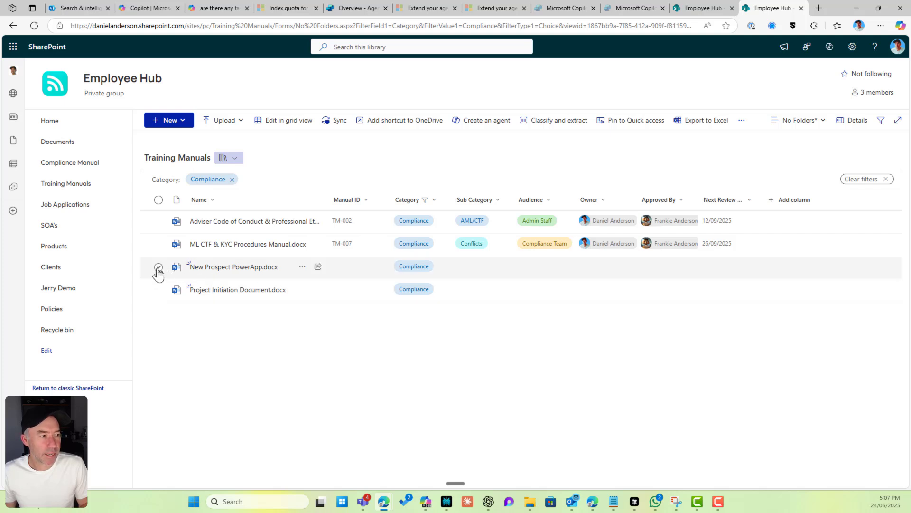
click(158, 290)
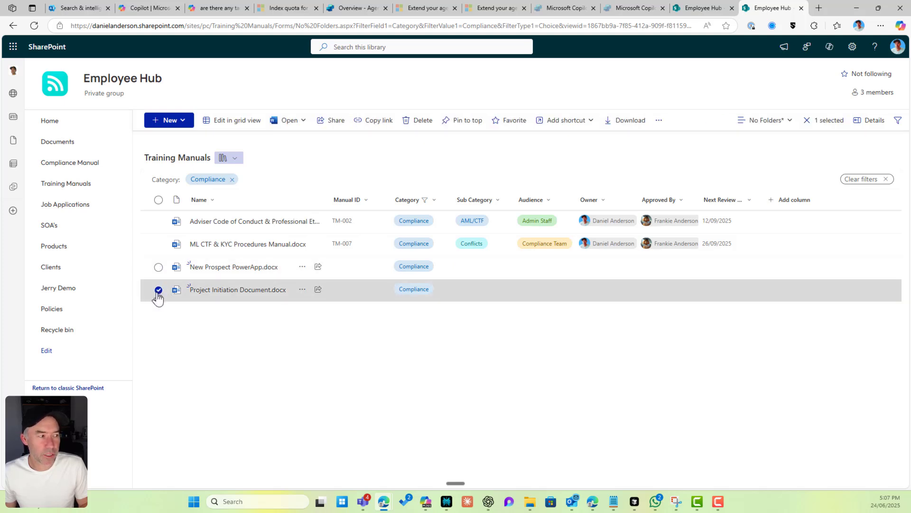
click(158, 290)
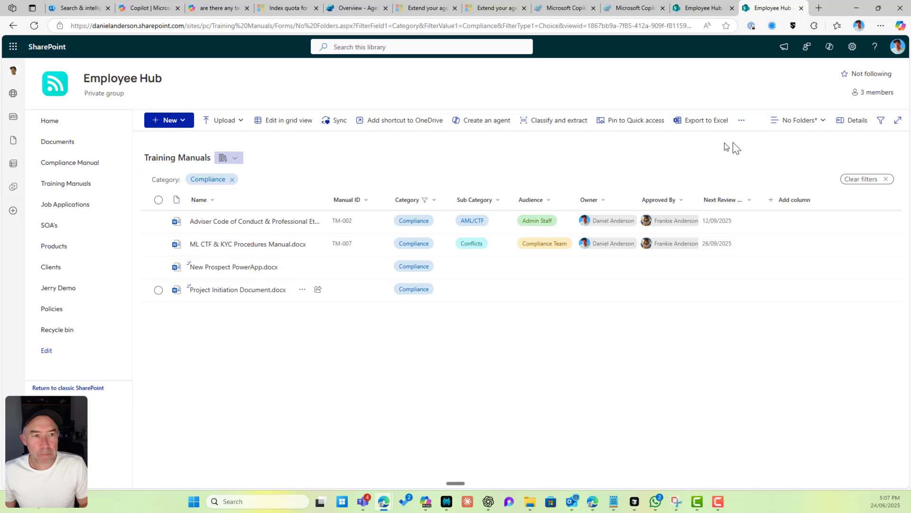
click(865, 178)
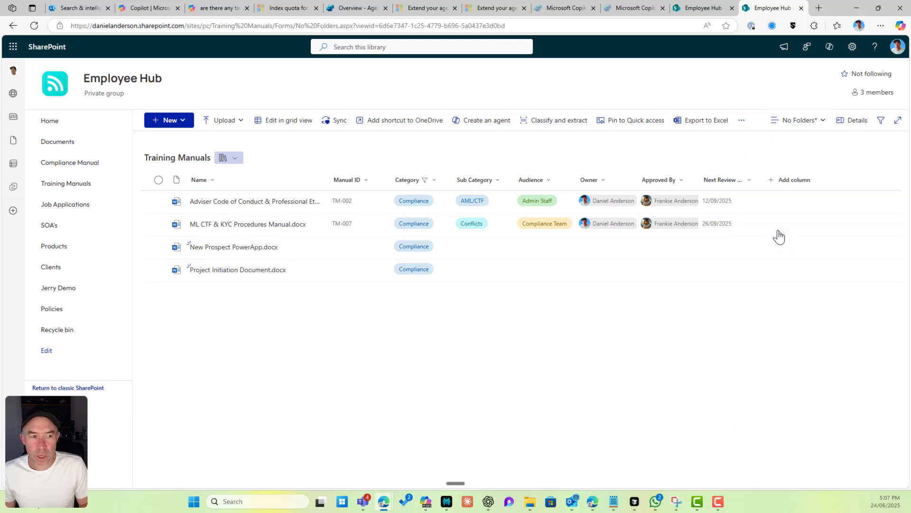
Switch to All Documents and reopen the view menu showing No Folders
click(801, 119)
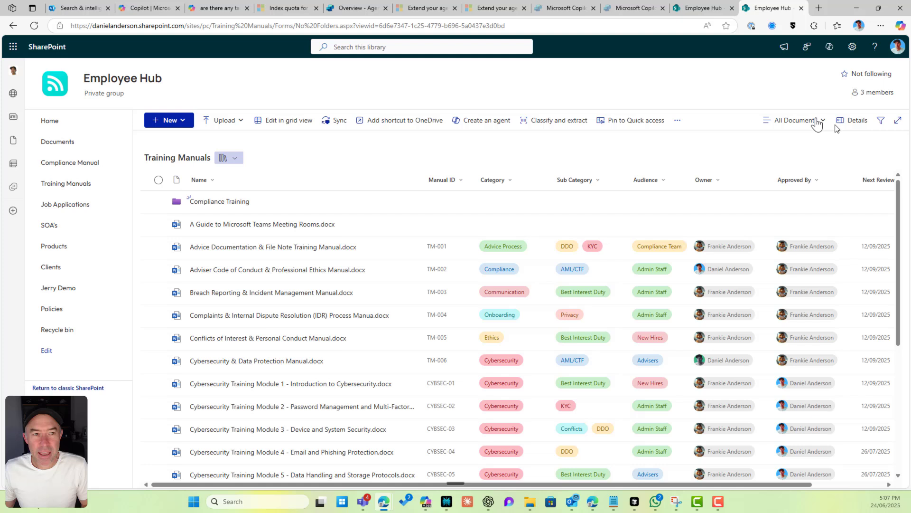
click(797, 120)
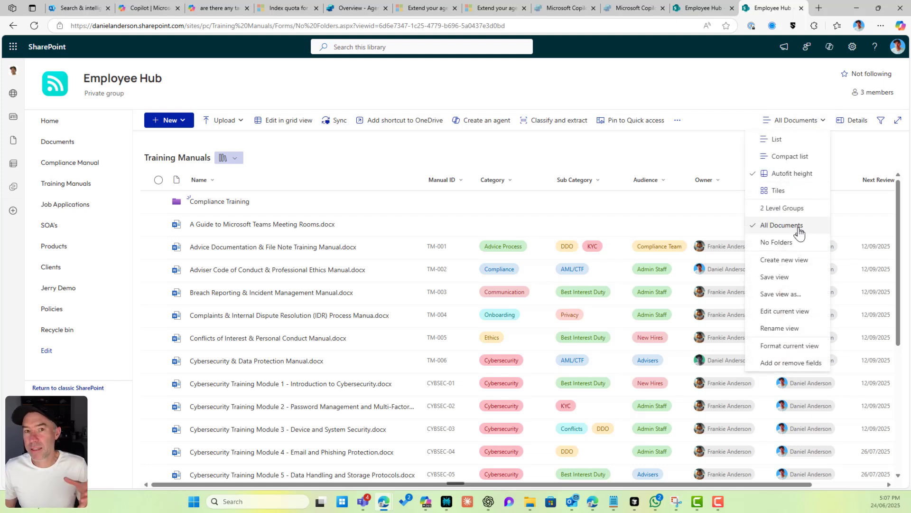
mouse_move(807, 301)
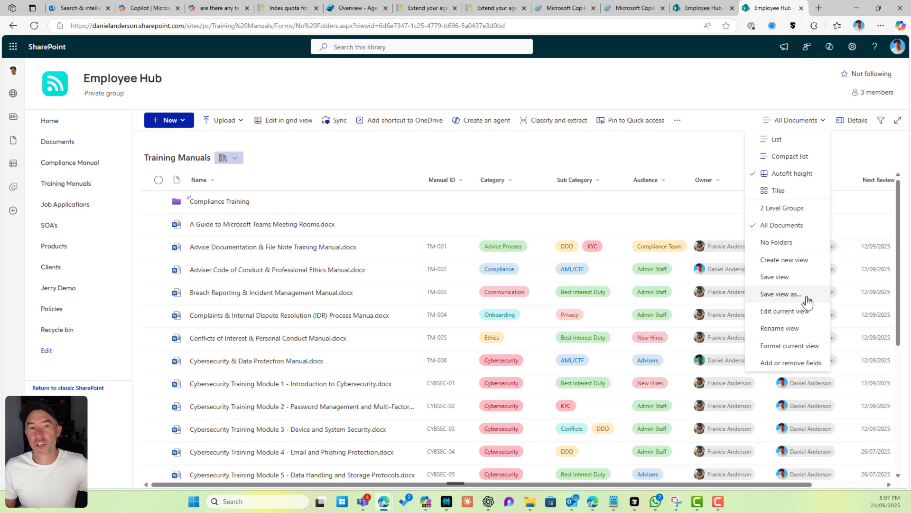
mouse_move(686, 240)
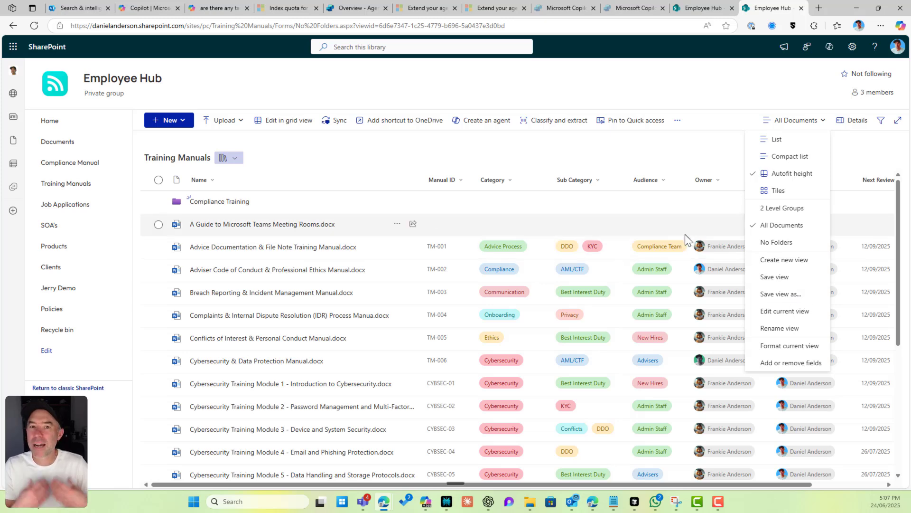